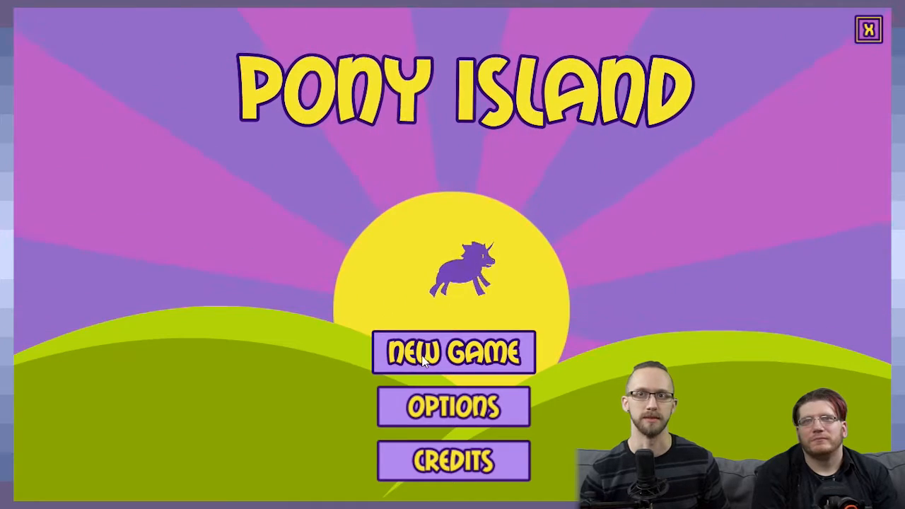
- Start a new game from the colourful title screen to reach the dark menu
{"action": "left_click", "coordinate": [453, 353]}
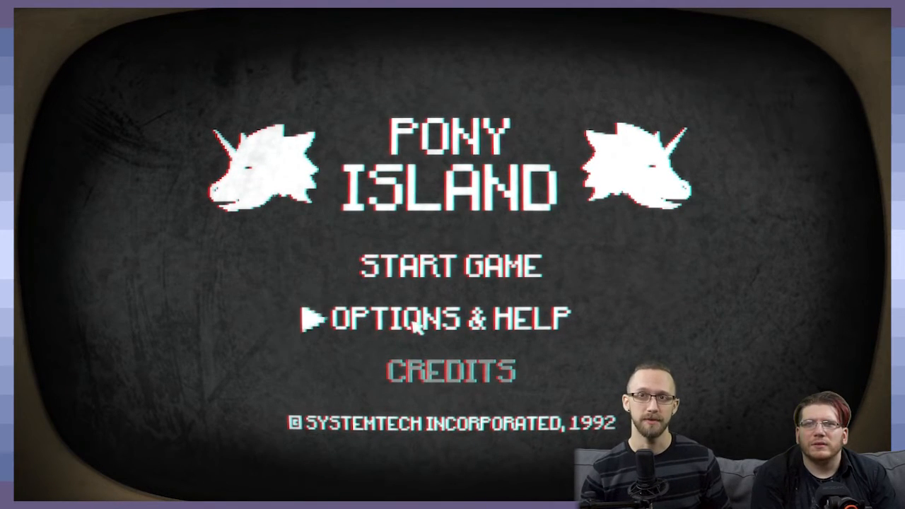
- Tick Anti-Aliasing, Advanced RNG, Free Ticket and Fix Start Menu in Options & Help, then go back
{"action": "left_click", "coordinate": [454, 314]}
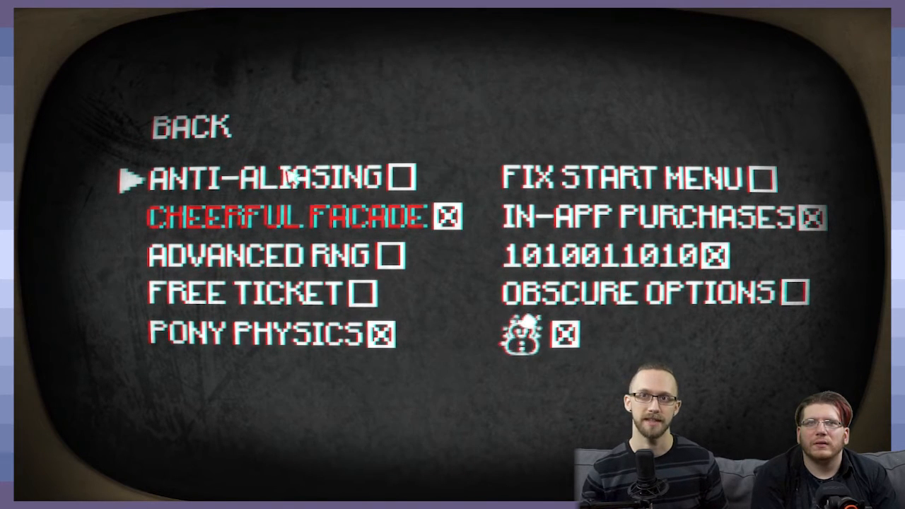
{"action": "left_click", "coordinate": [402, 177]}
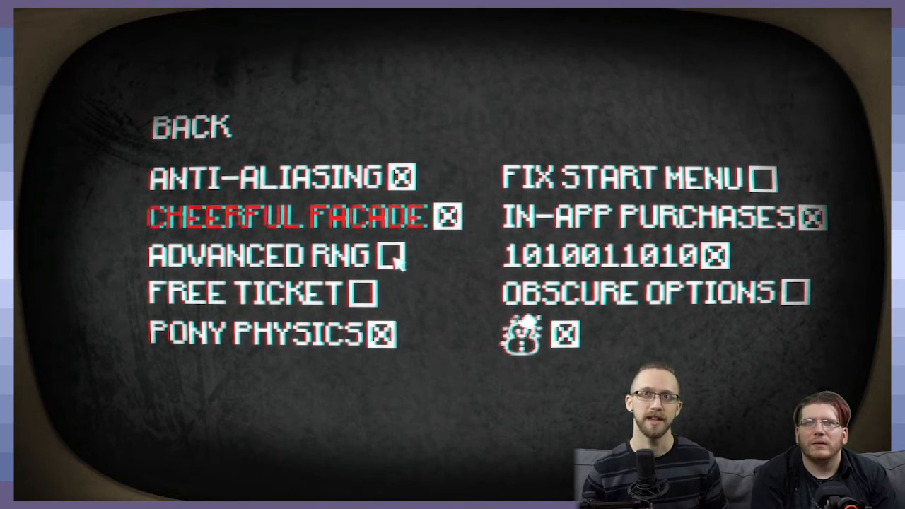
{"action": "left_click", "coordinate": [386, 256]}
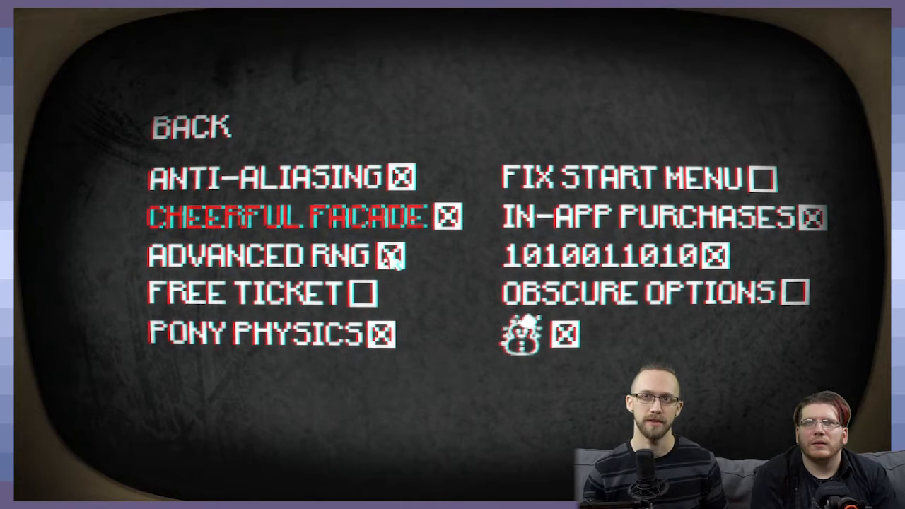
{"action": "left_click", "coordinate": [364, 292]}
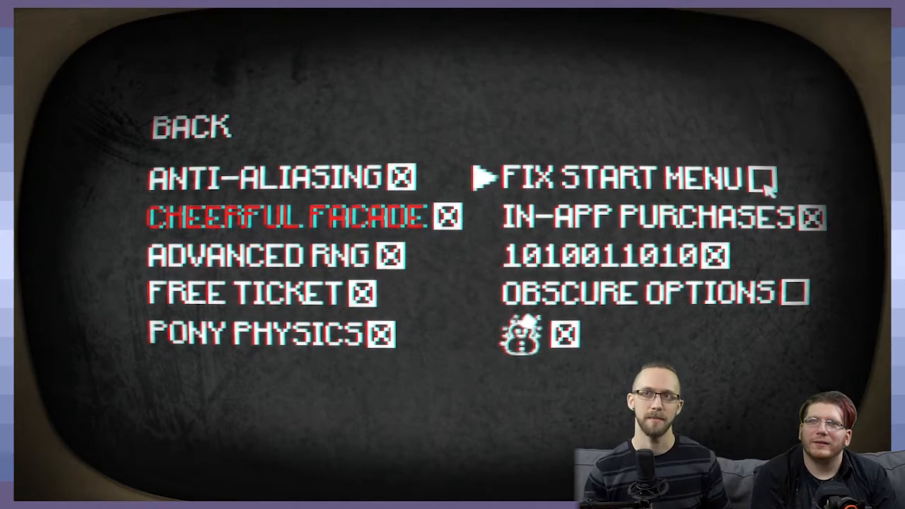
{"action": "left_click", "coordinate": [762, 177]}
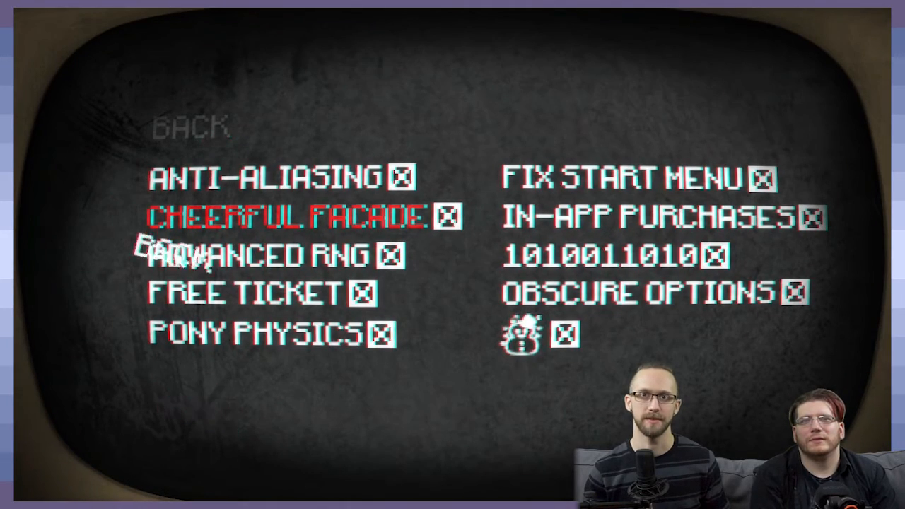
{"action": "left_click", "coordinate": [189, 128]}
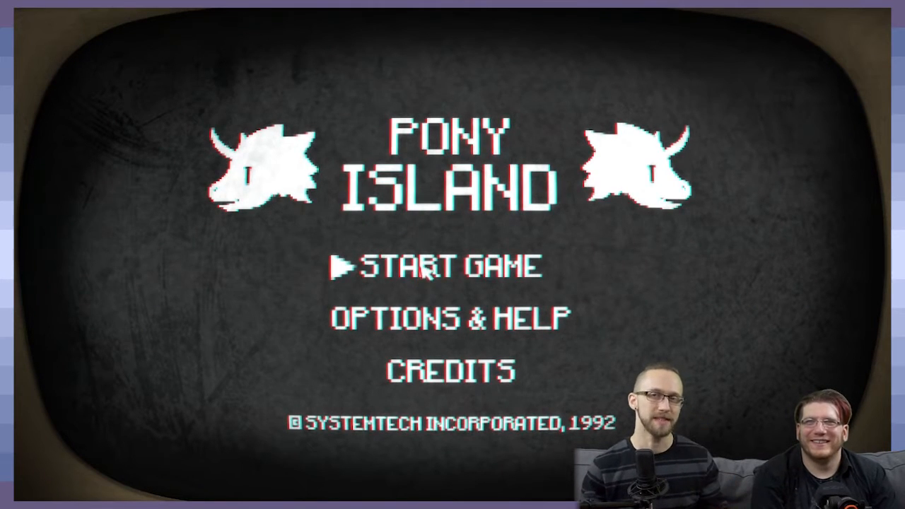
{"action": "mouse_move", "coordinate": [424, 301]}
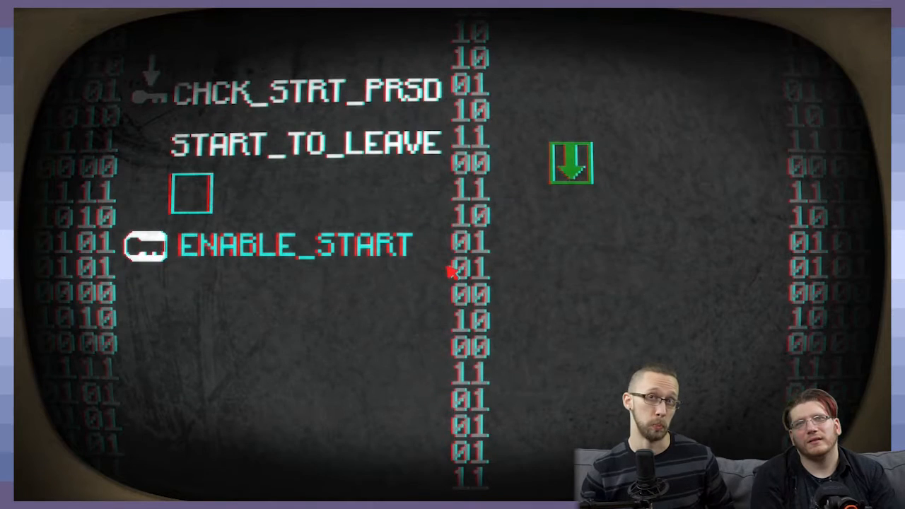
{"action": "mouse_move", "coordinate": [432, 219]}
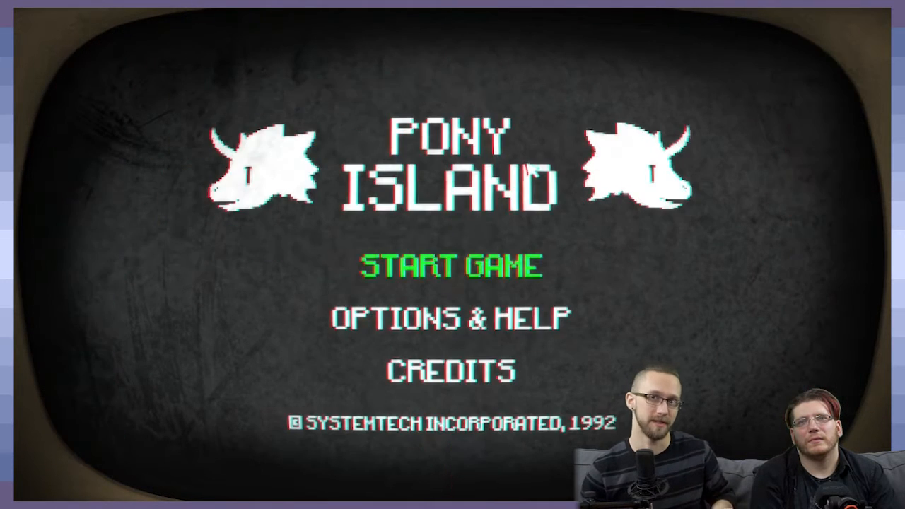
- Launch the repaired game with START GAME and play to the HUGE SUCCESS screen
{"action": "left_click", "coordinate": [452, 268]}
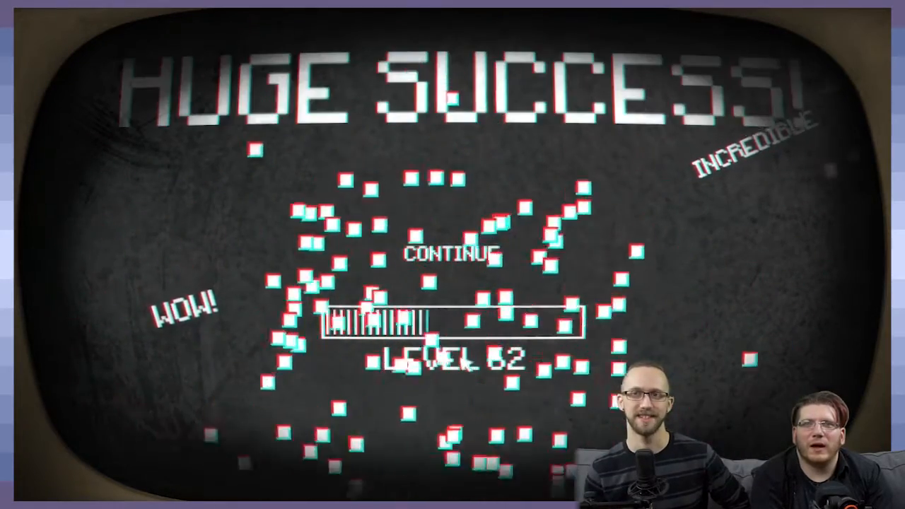
- Continue past the rising success screens up to the glitched level 77
{"action": "left_click", "coordinate": [452, 255]}
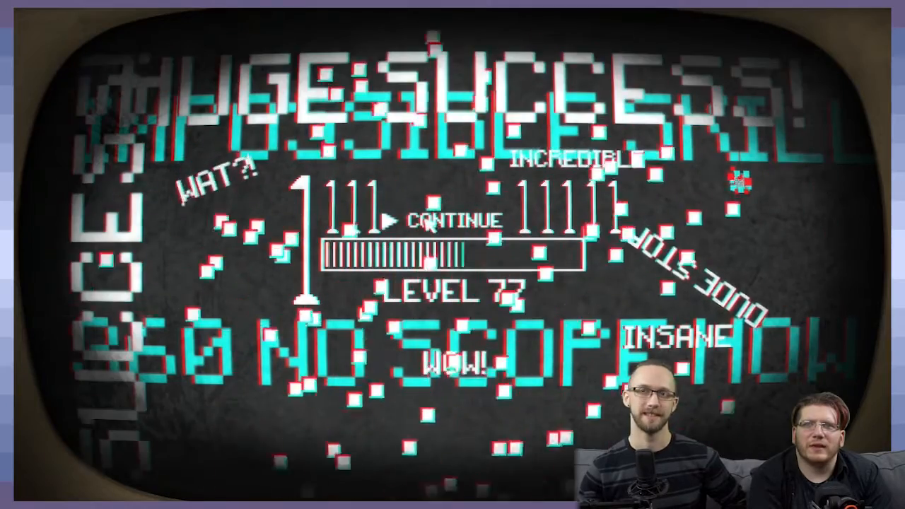
{"action": "left_click", "coordinate": [452, 221]}
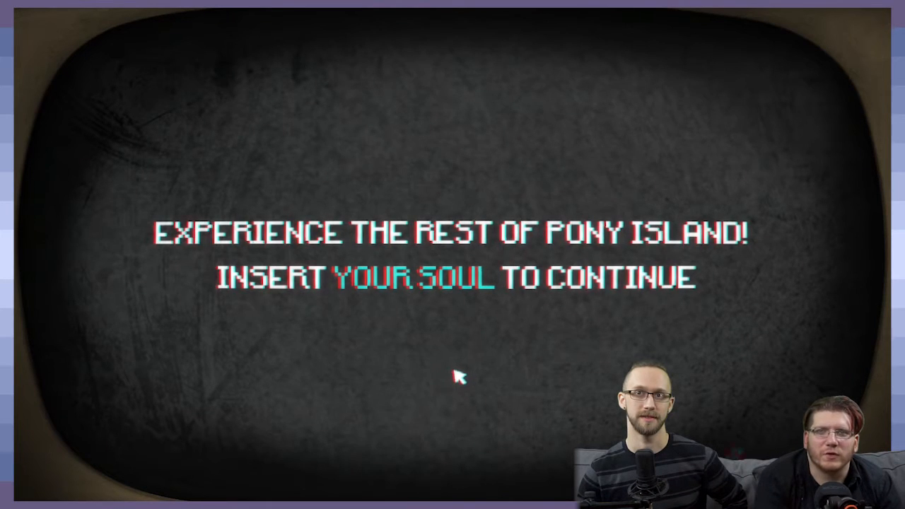
{"action": "mouse_move", "coordinate": [431, 297]}
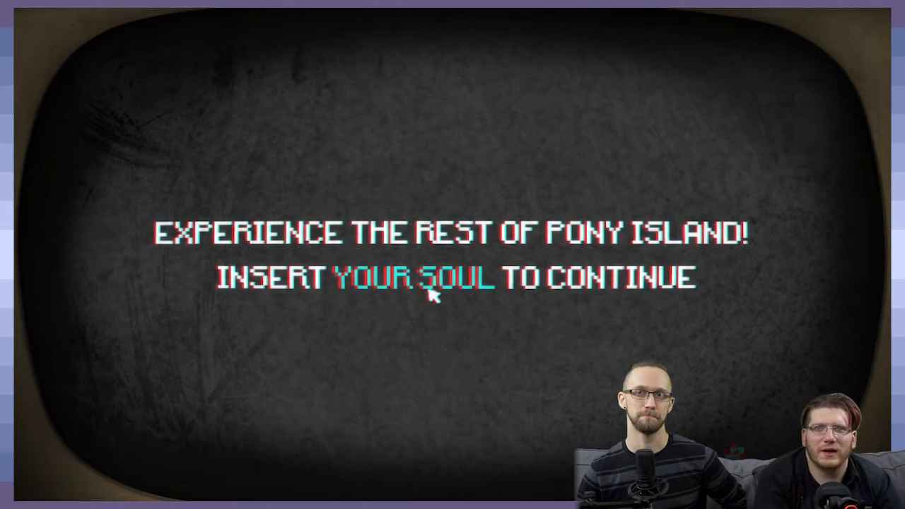
{"action": "mouse_move", "coordinate": [463, 184]}
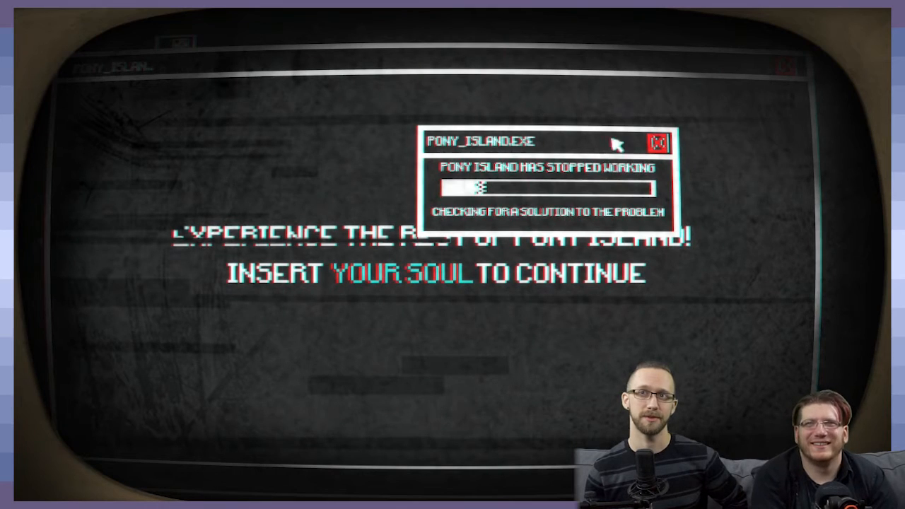
- Dismiss the crash message and read, then close, the corrupted help.txt
{"action": "left_click", "coordinate": [657, 141]}
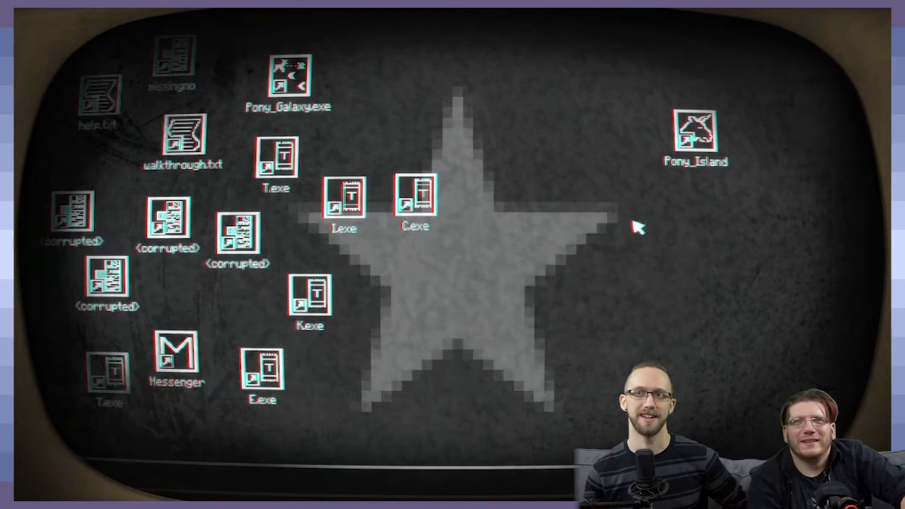
{"action": "mouse_move", "coordinate": [506, 225]}
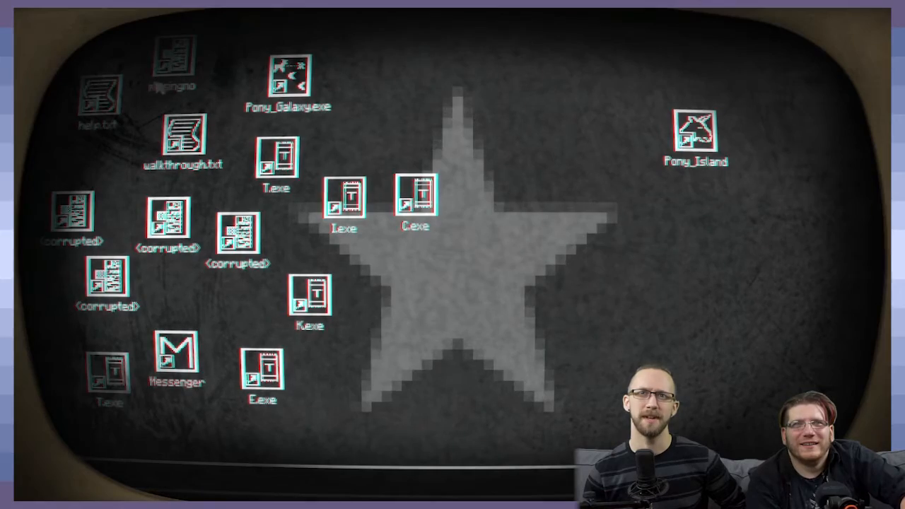
{"action": "double_click", "coordinate": [101, 99]}
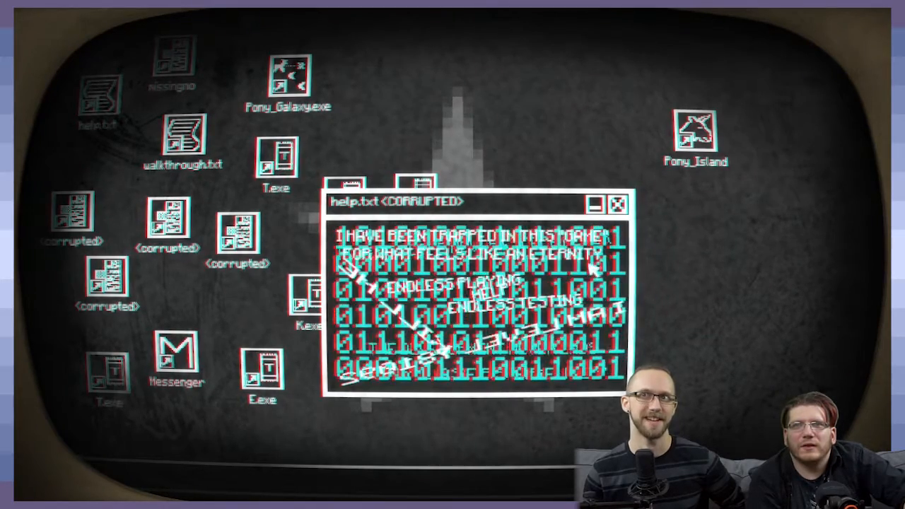
{"action": "left_click", "coordinate": [619, 202]}
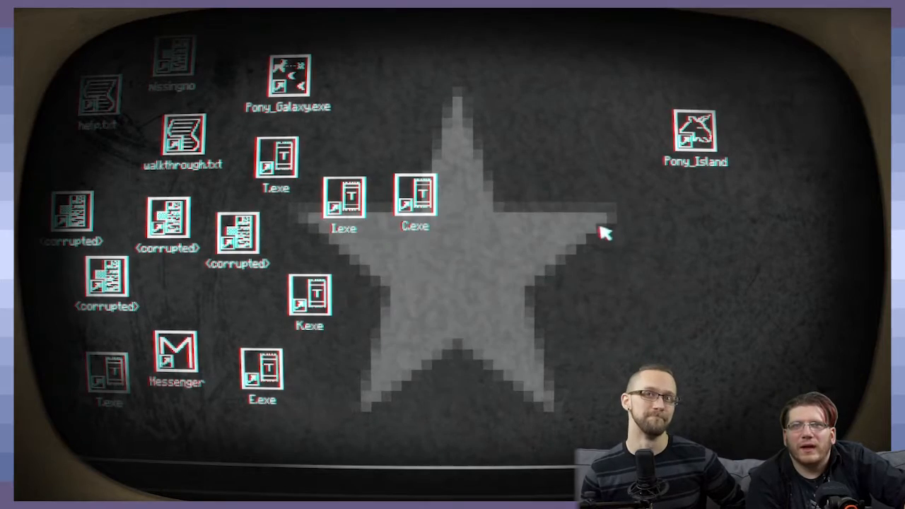
- Read walkthrough.txt to its final steps and close the window
{"action": "double_click", "coordinate": [182, 142]}
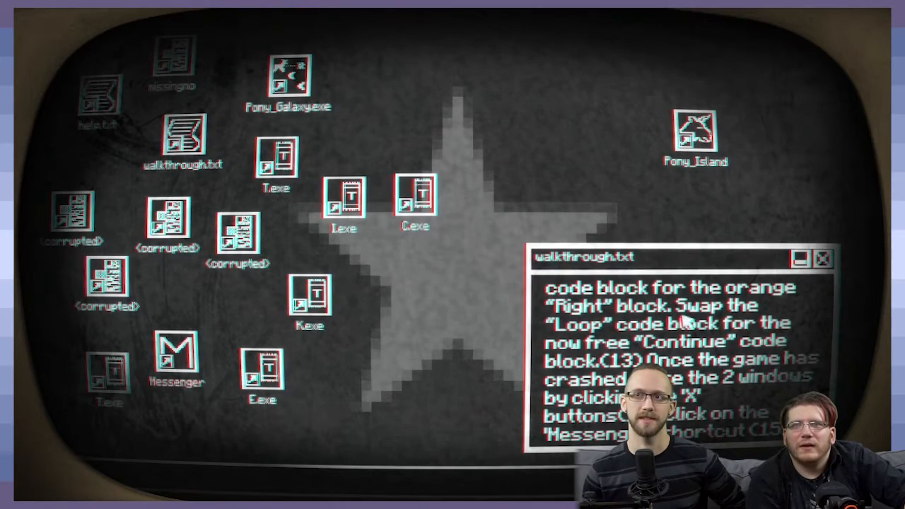
{"action": "left_click_drag", "start_coordinate": [679, 256], "coordinate": [454, 162]}
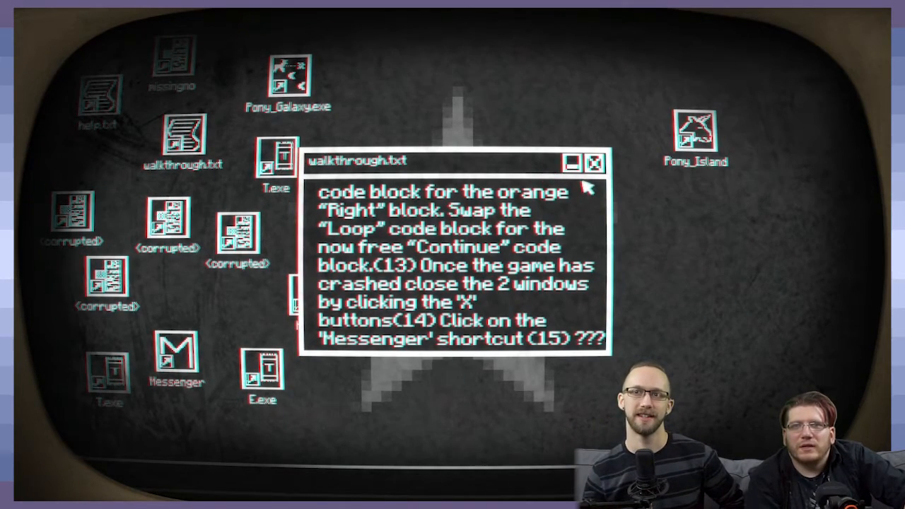
{"action": "mouse_move", "coordinate": [569, 269]}
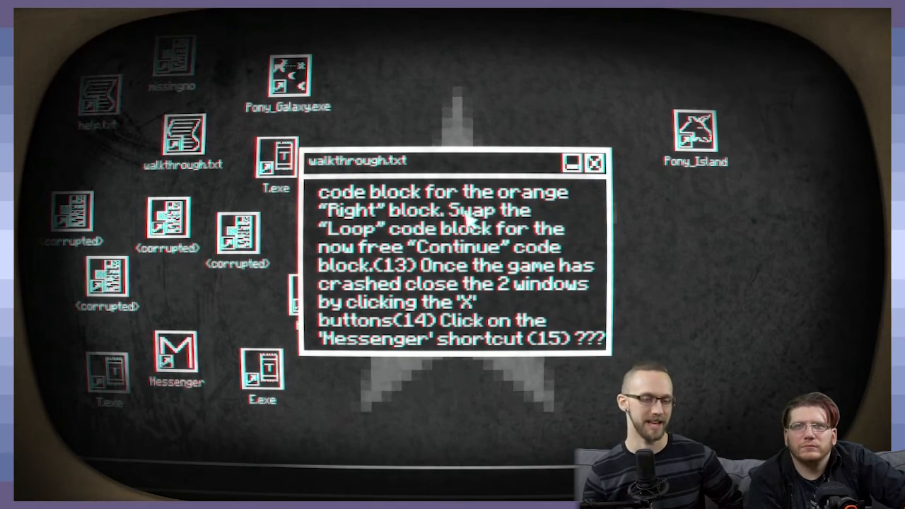
{"action": "left_click", "coordinate": [596, 163]}
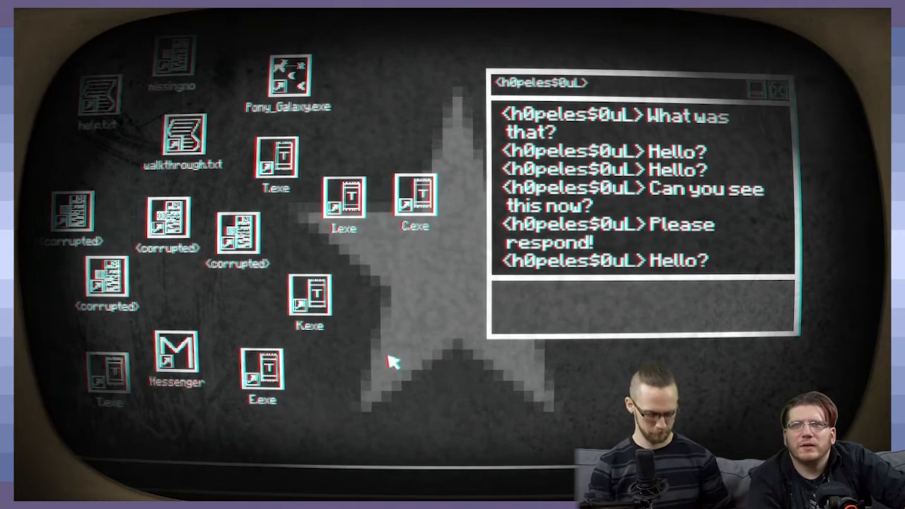
- Reply 'Hello' and then 'Sure' to h0peles$0uL's plea for help
{"action": "type", "text": "Hello"}
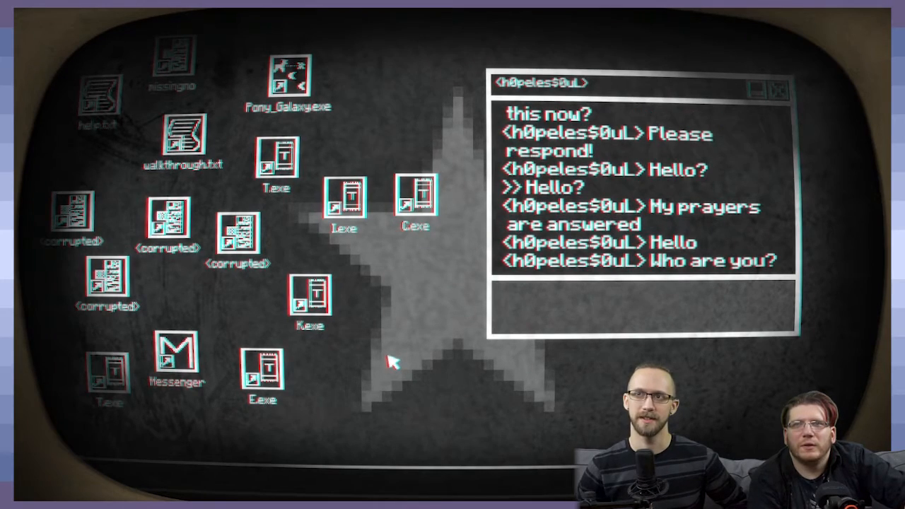
{"action": "type", "text": "Ch"}
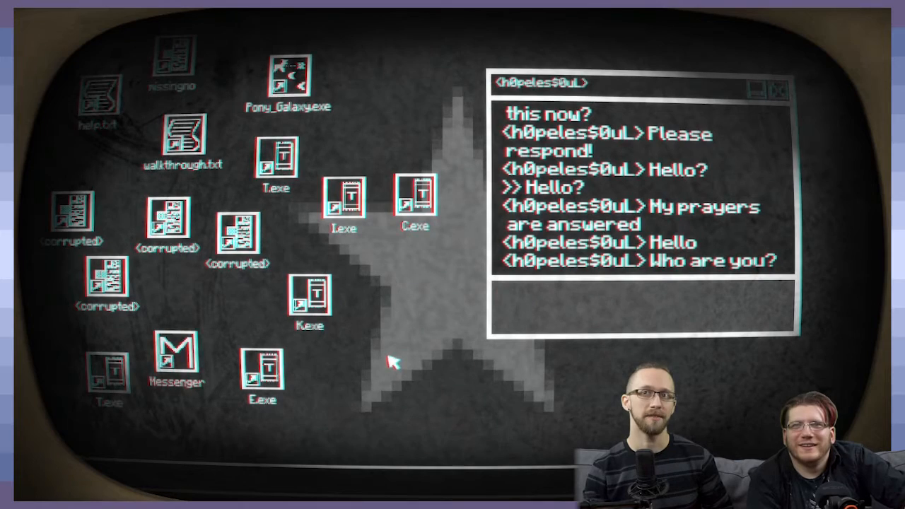
{"action": "type", "text": "Aff"}
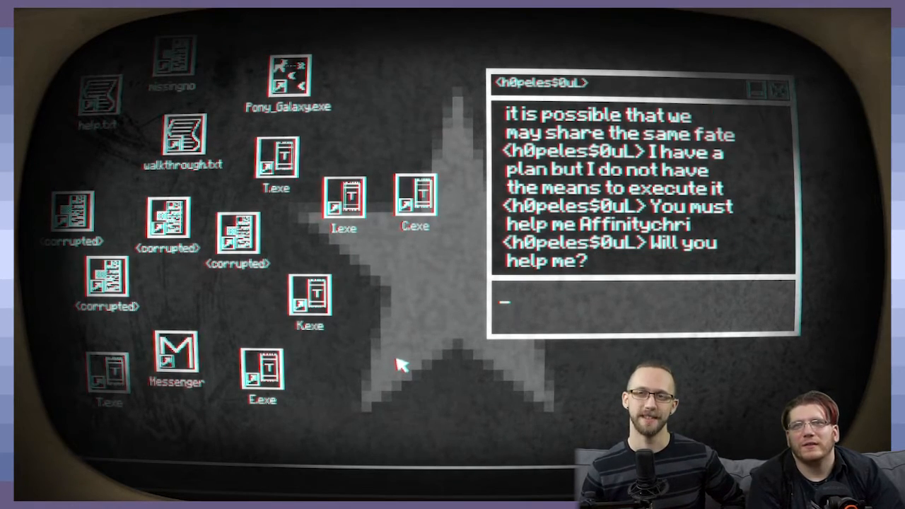
{"action": "type", "text": "Sure"}
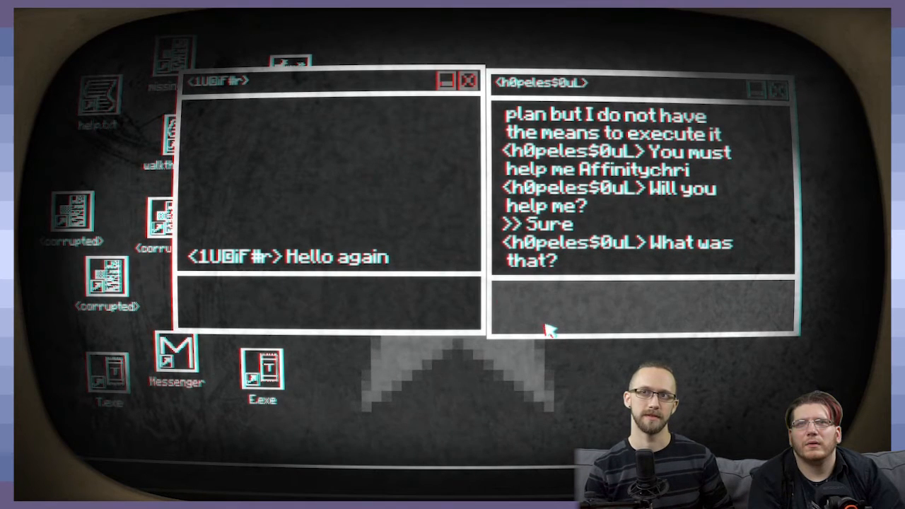
{"action": "type", "text": "Yes"}
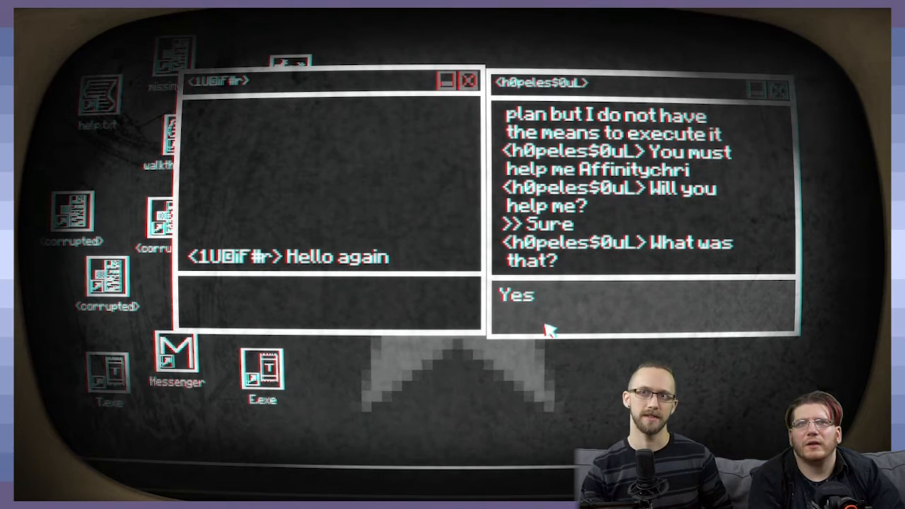
{"action": "key", "text": "enter"}
{"action": "type", "text": "Hi"}
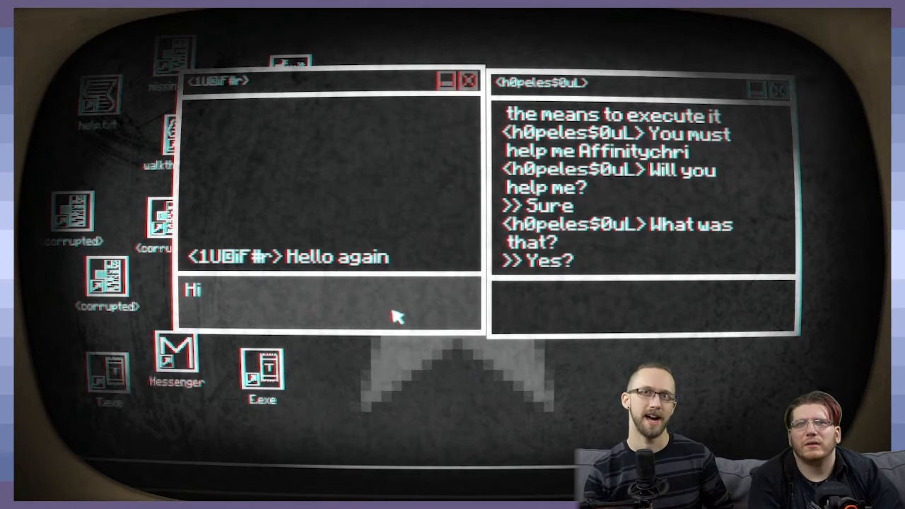
{"action": "key", "text": "enter"}
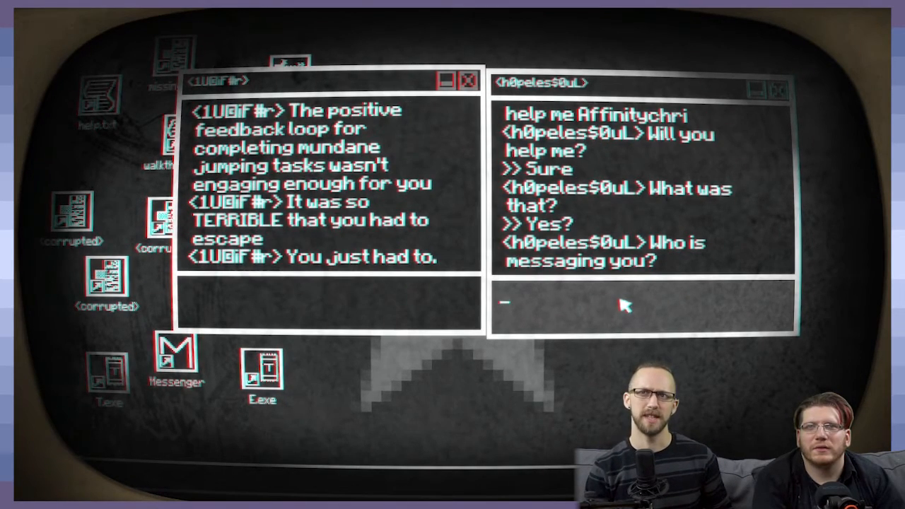
{"action": "type", "text": "1u"}
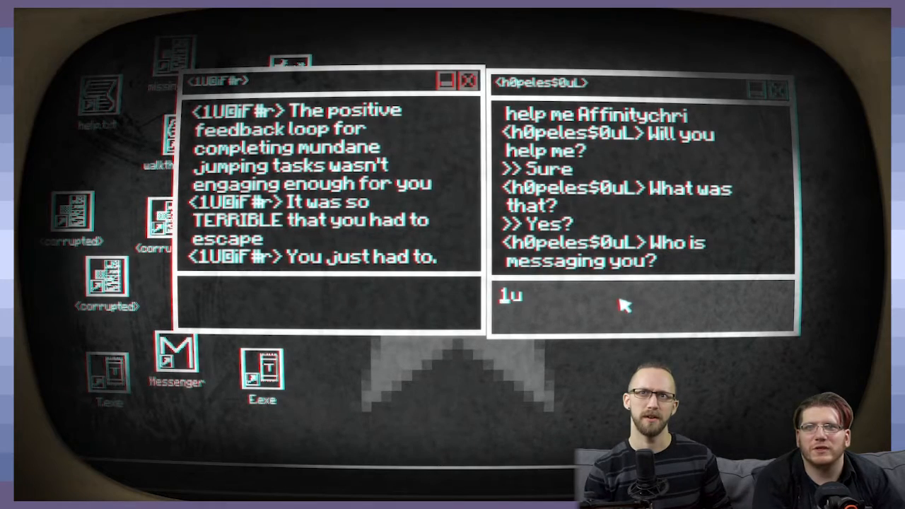
{"action": "type", "text": "oi"}
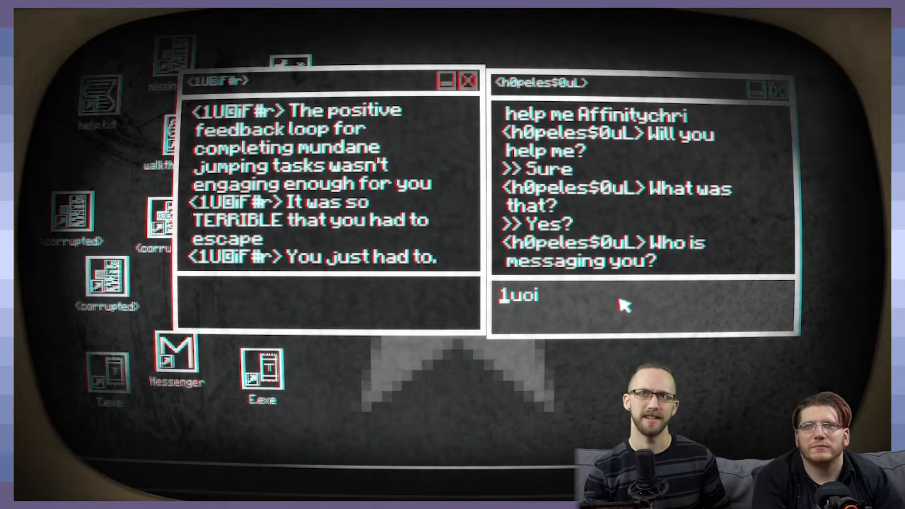
{"action": "type", "text": "f3"}
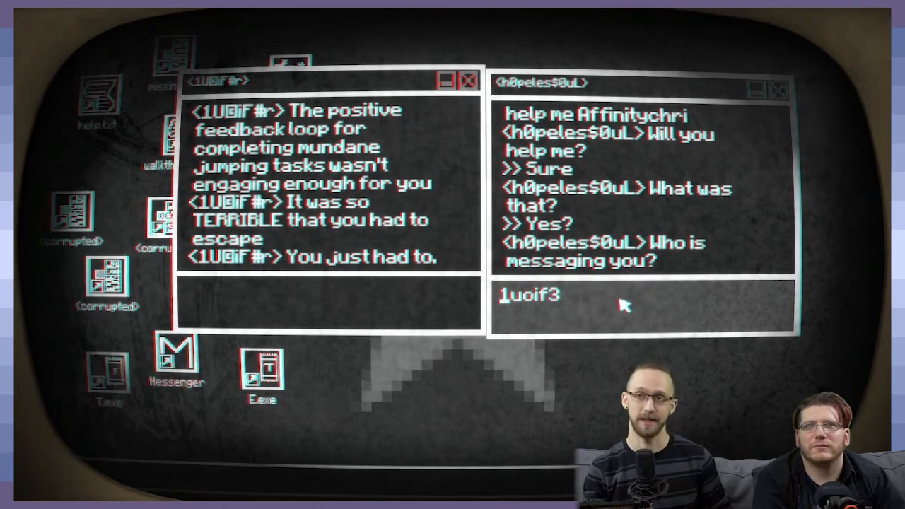
{"action": "key", "text": "Backspace"}
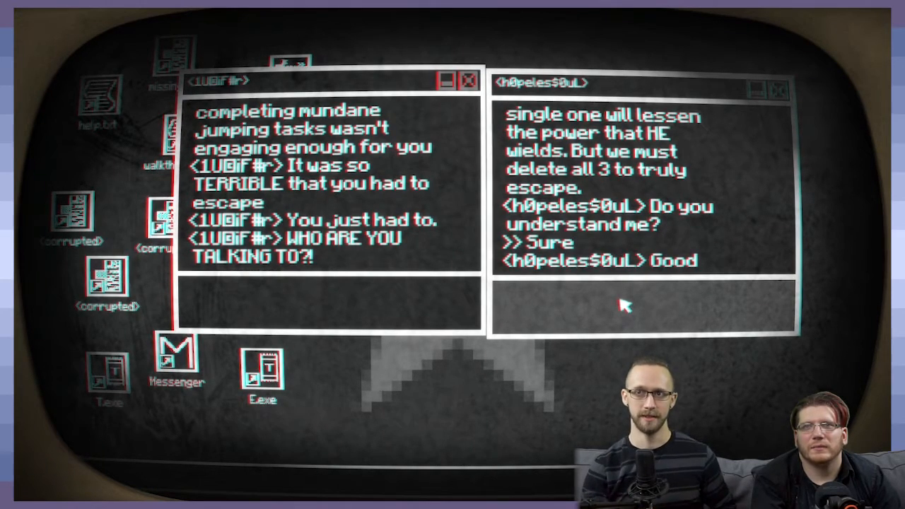
{"action": "type", "text": "L"}
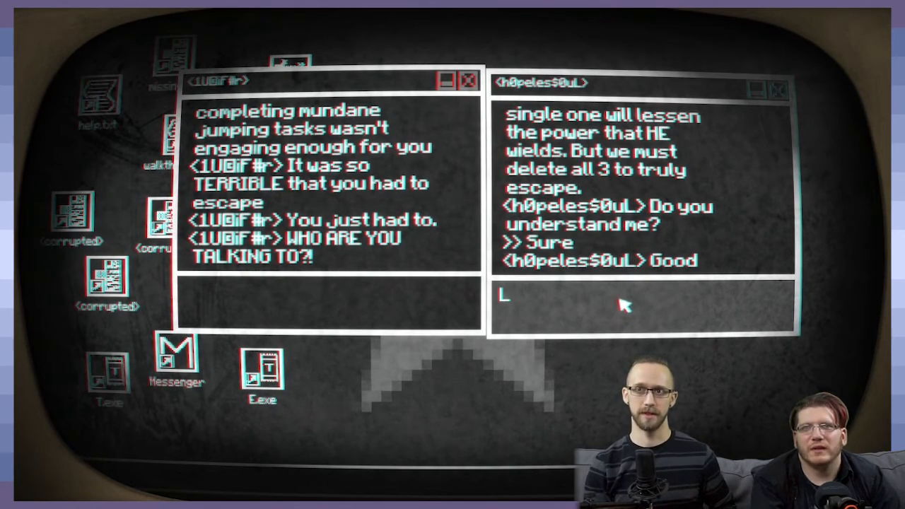
{"action": "type", "text": "ets boo"}
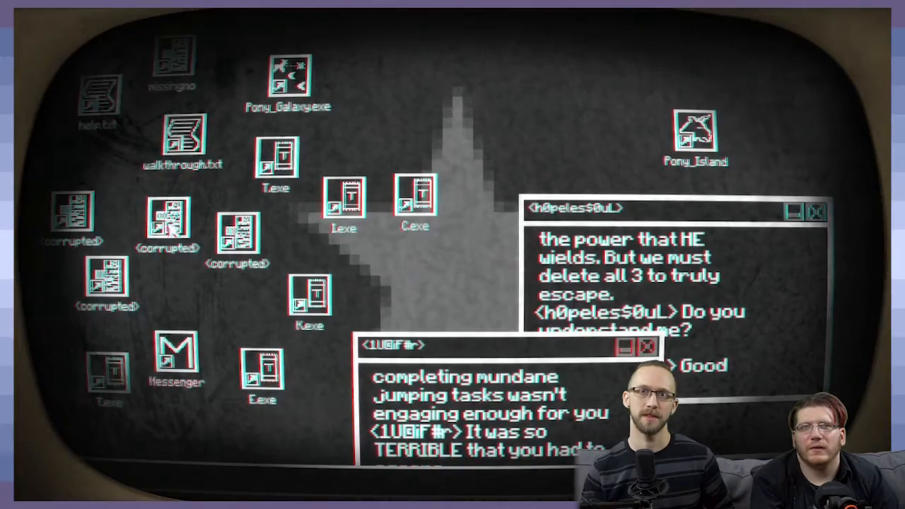
- Launch Pony_Galaxy.exe, view its title and controls screen, then close its window
{"action": "double_click", "coordinate": [286, 71]}
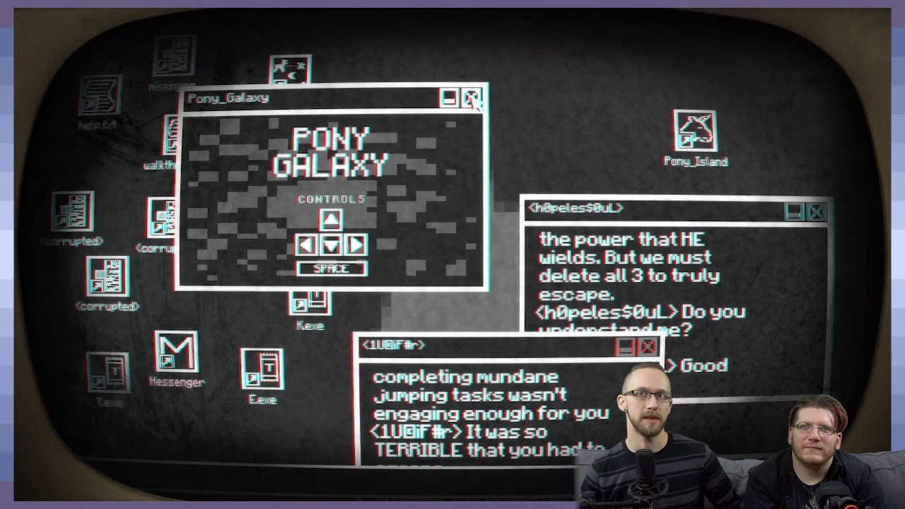
{"action": "left_click", "coordinate": [473, 97]}
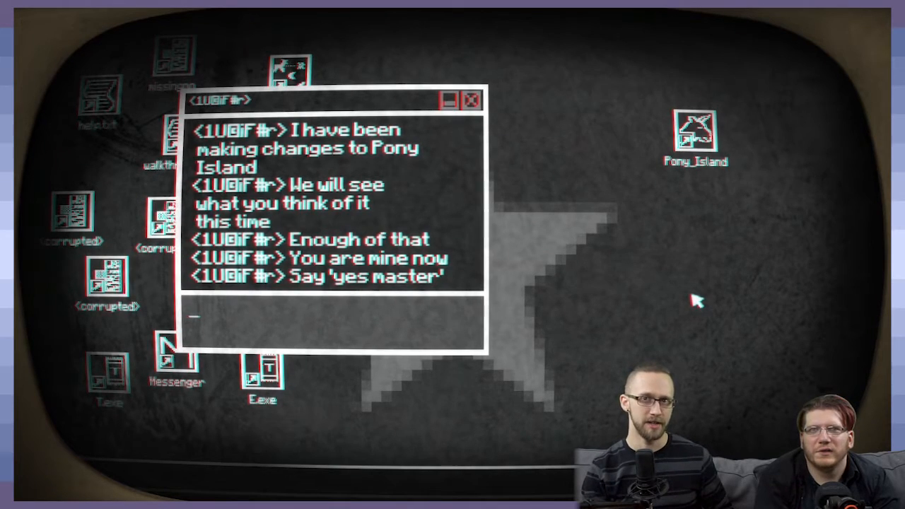
{"action": "type", "text": "yes"}
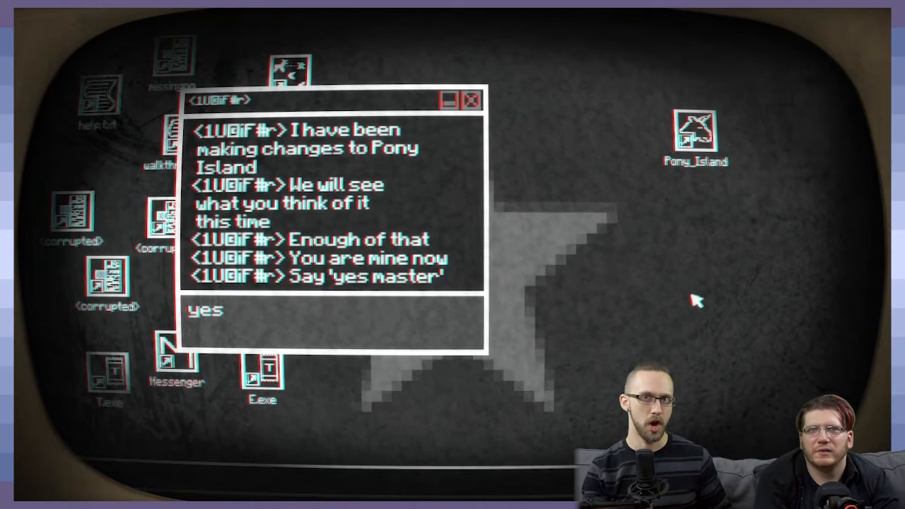